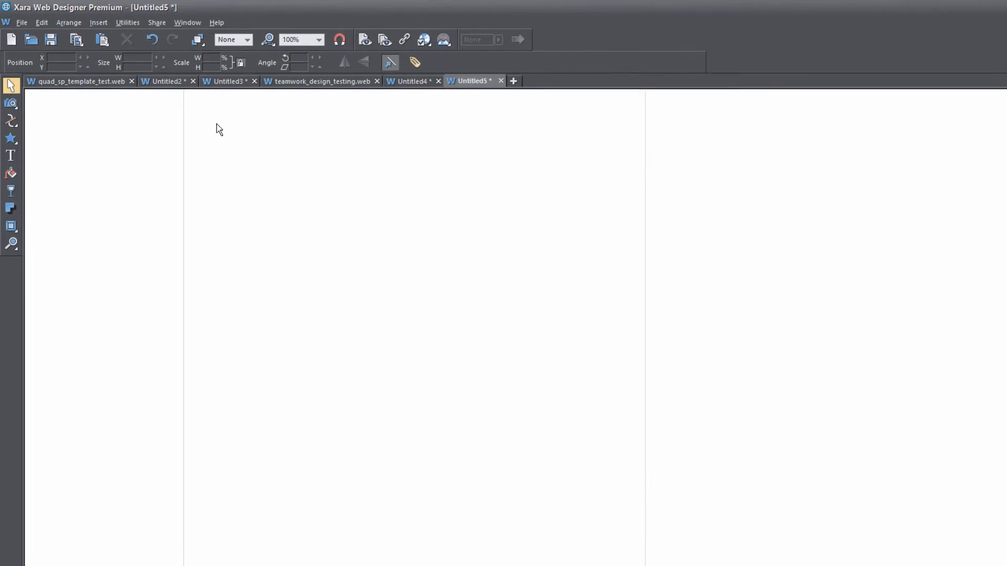
# Step: Import the straight Line shape from the Online Content Catalog onto the blank page
pyautogui.click(98, 22)
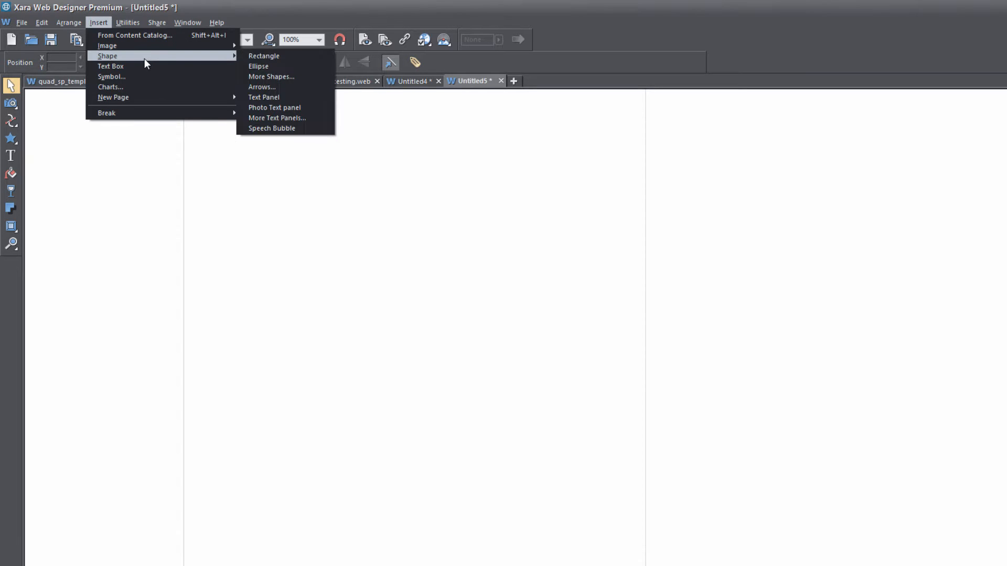
pyautogui.moveTo(271, 77)
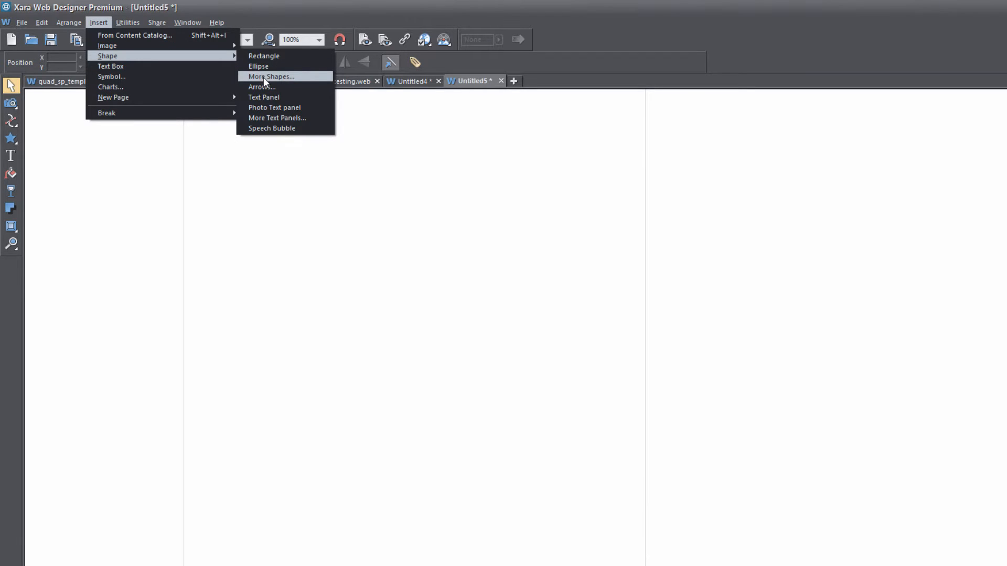
pyautogui.click(270, 76)
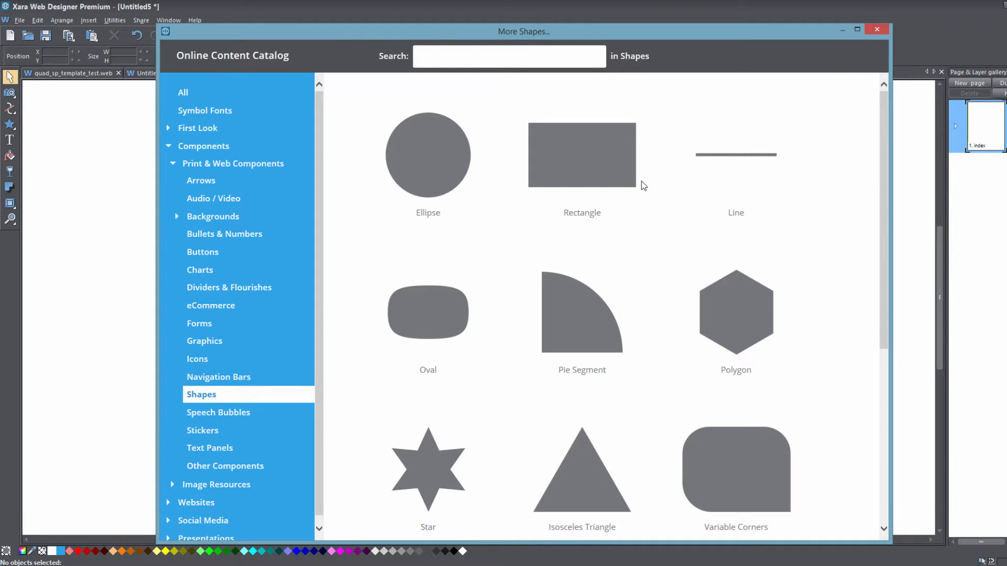
pyautogui.moveTo(735, 171)
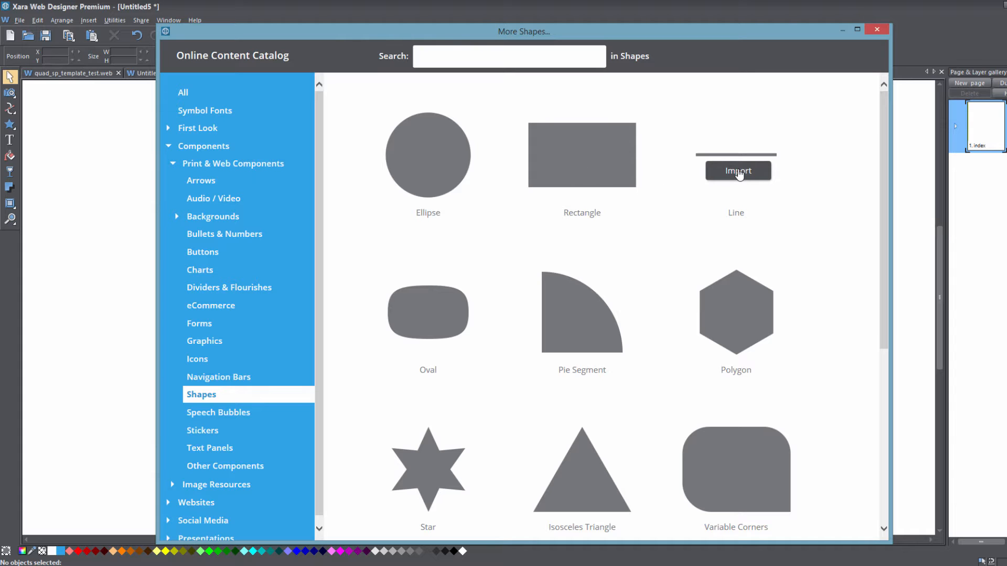
pyautogui.click(738, 169)
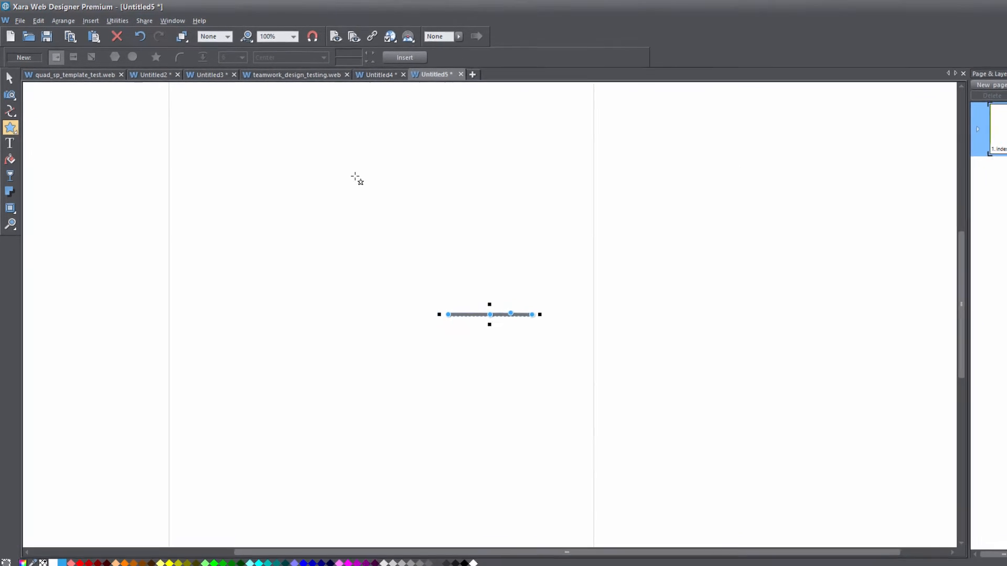
# Step: Import the Oval shape from the Online Content Catalog and place it left of the line
pyautogui.click(91, 21)
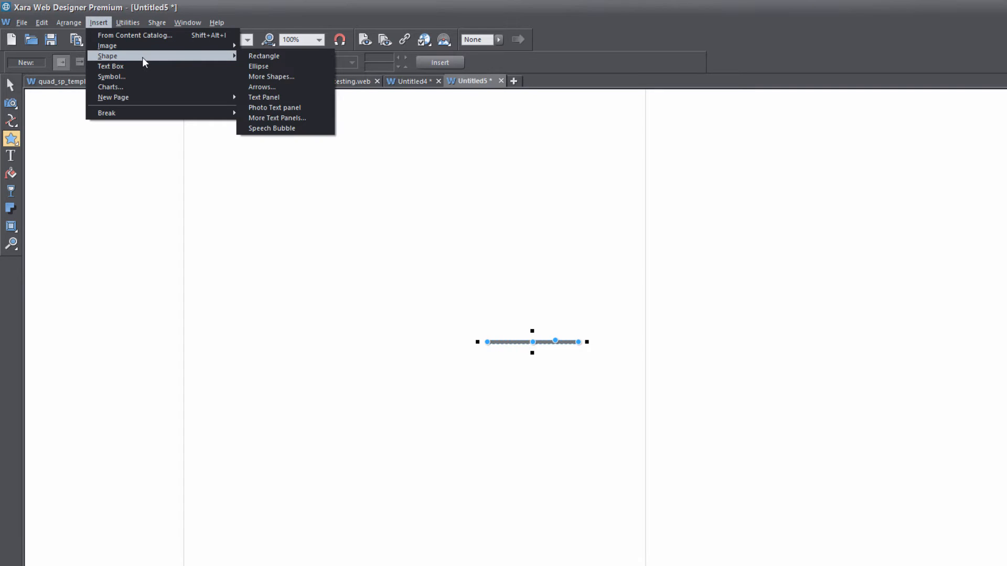
pyautogui.click(272, 77)
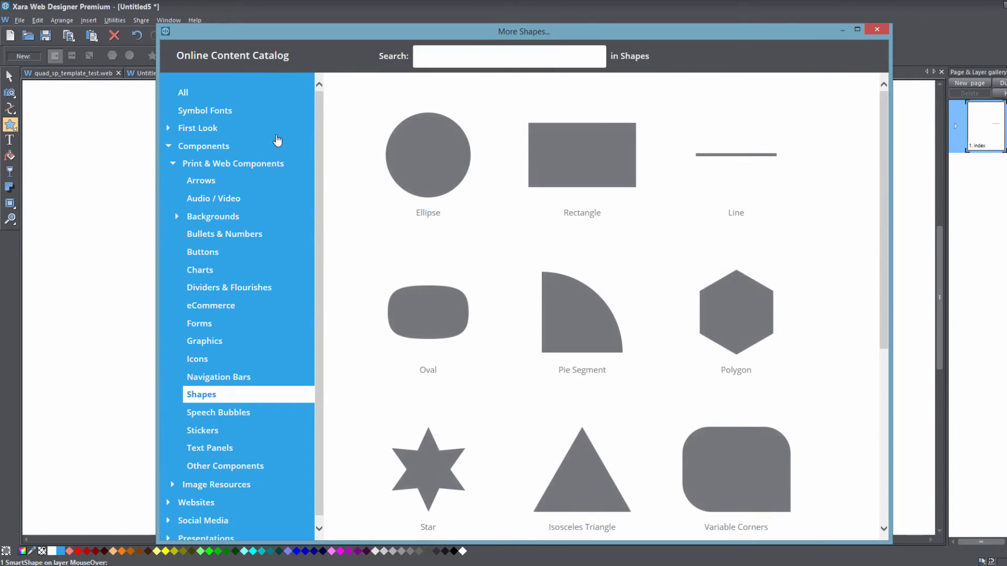
pyautogui.moveTo(428, 313)
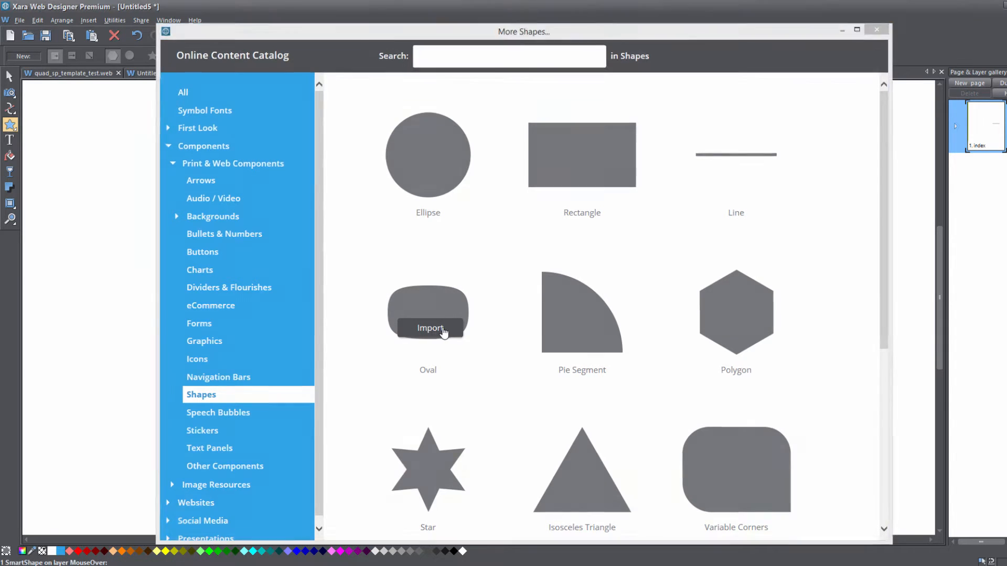
pyautogui.click(430, 328)
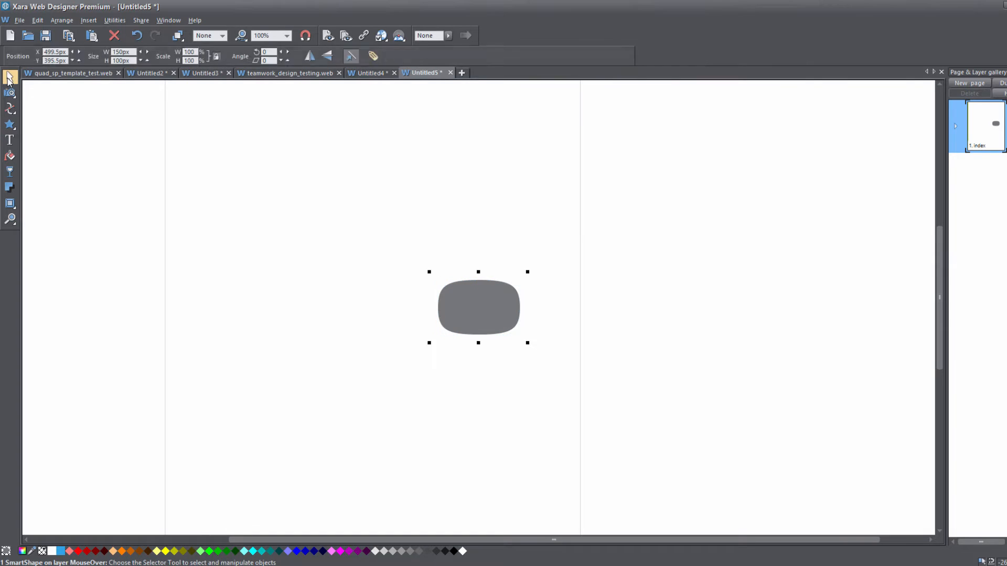
pyautogui.moveTo(394, 291)
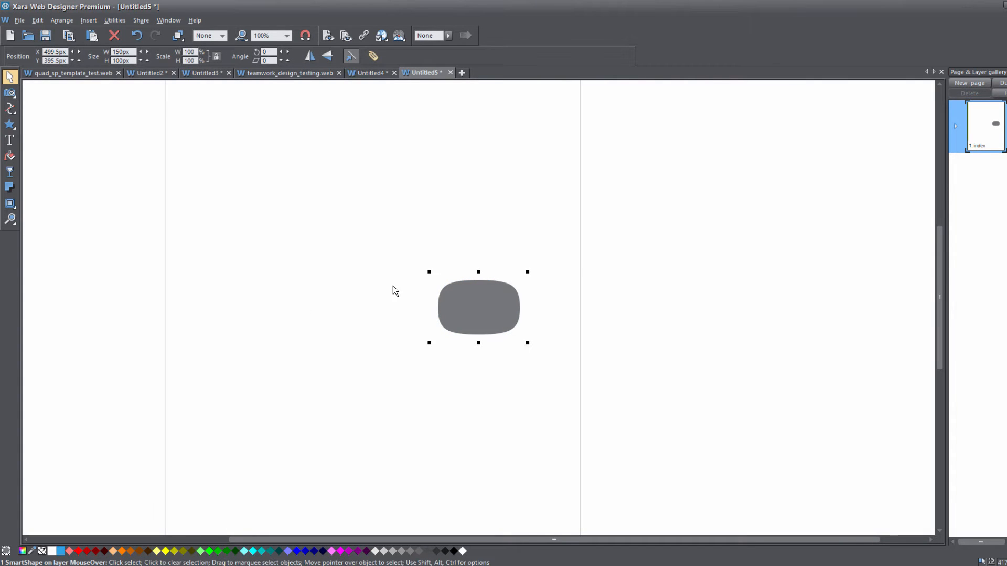
pyautogui.moveTo(466, 305)
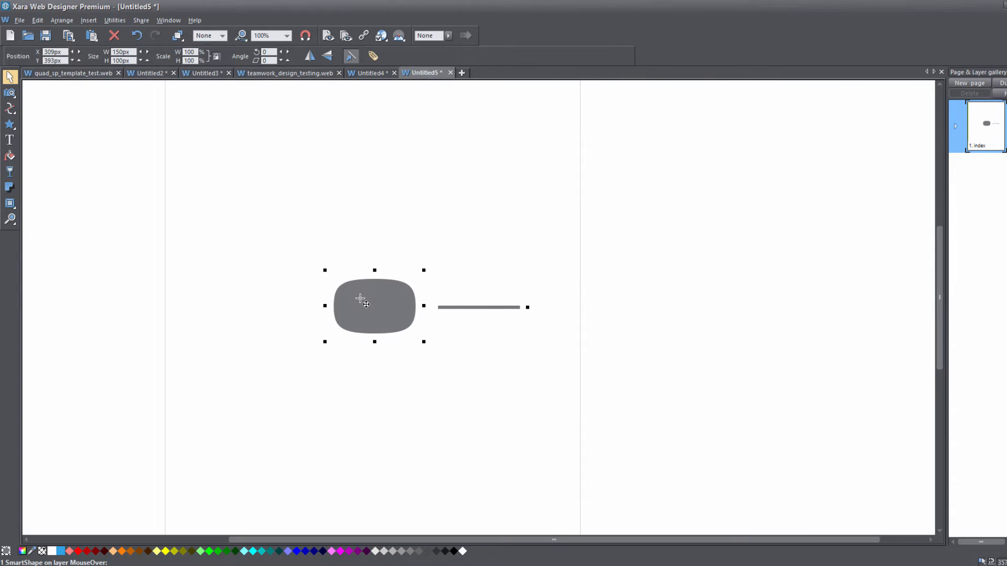
pyautogui.moveTo(481, 333)
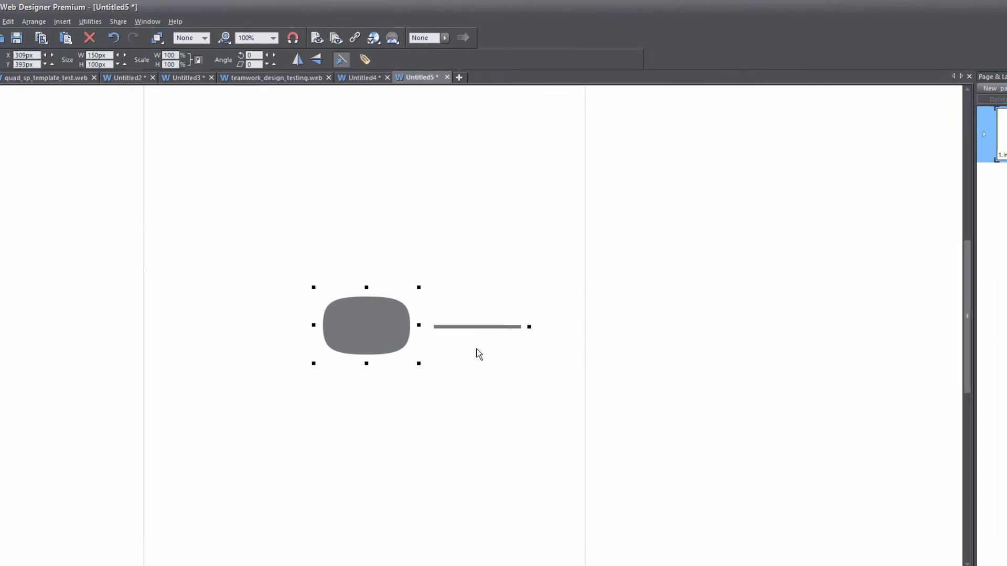
# Step: Select the line with the Shape tool to begin curving it into a thick, tilted arch
pyautogui.click(477, 327)
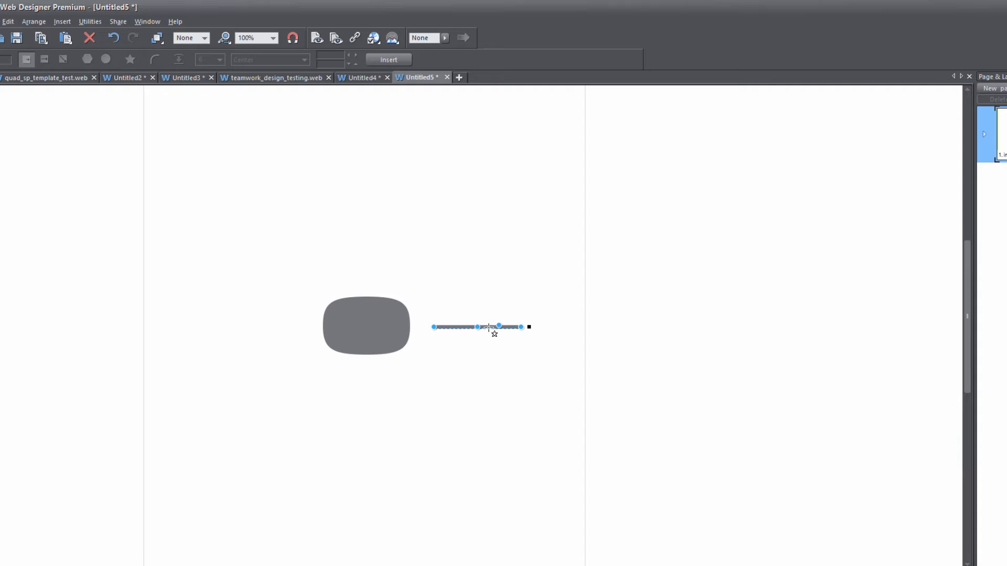
pyautogui.moveTo(478, 327)
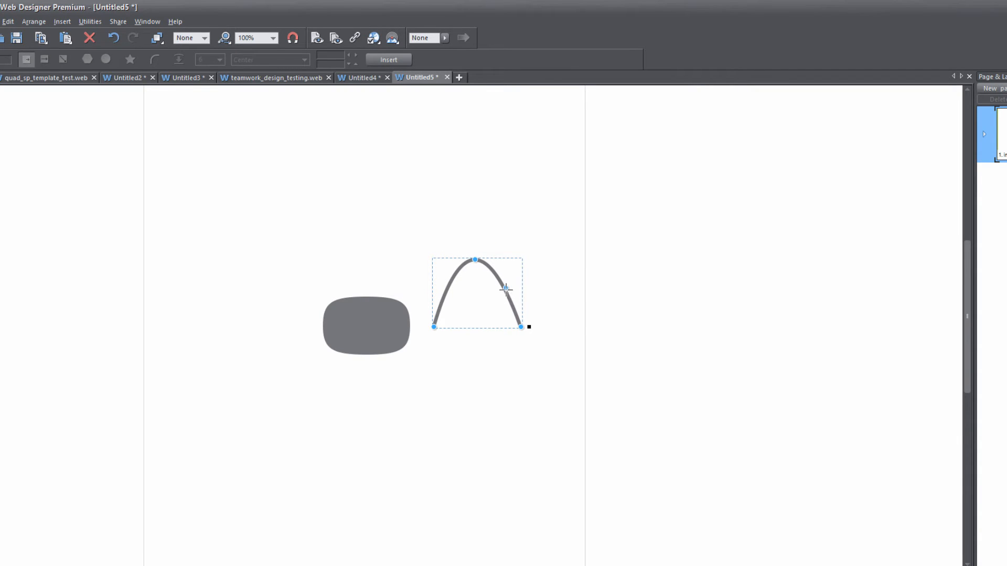
pyautogui.moveTo(505, 289)
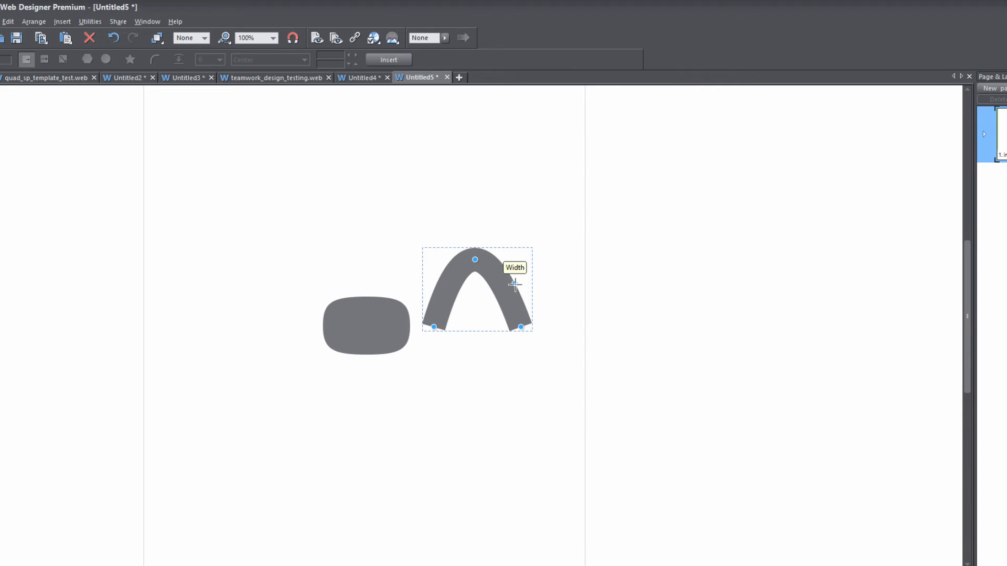
pyautogui.moveTo(519, 326)
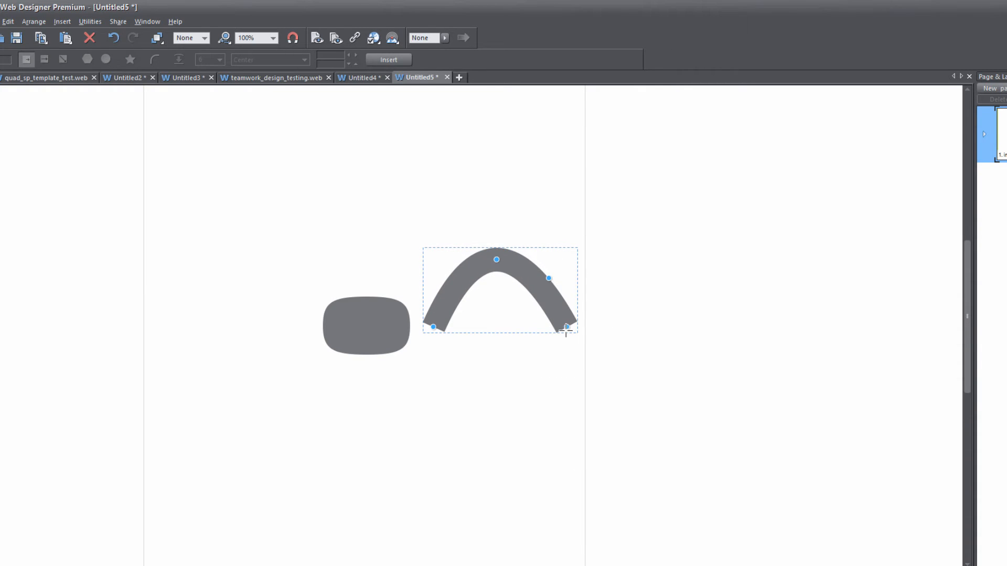
pyautogui.moveTo(565, 328)
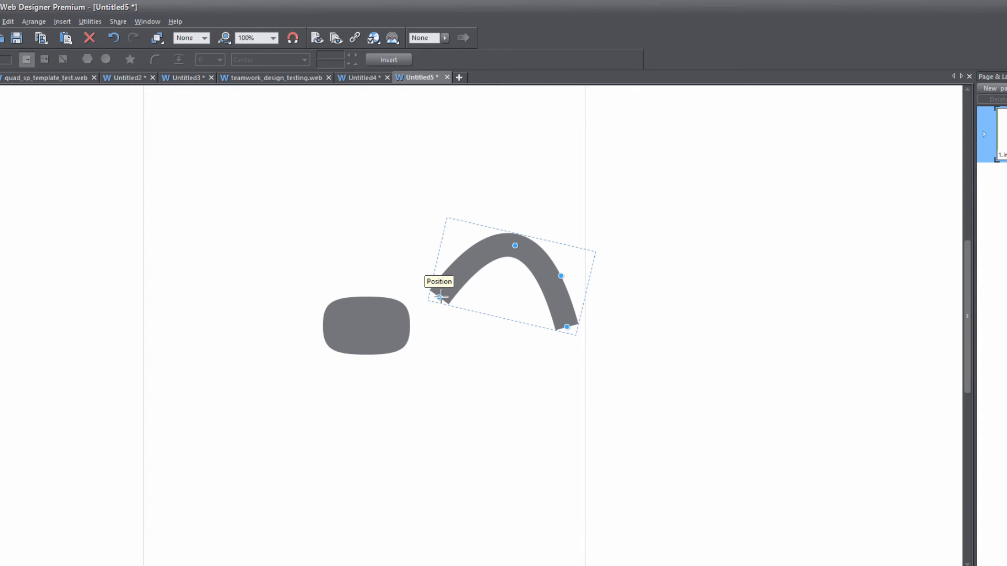
# Step: Widen the oval and square off its corners using its smart shape handles
pyautogui.click(366, 325)
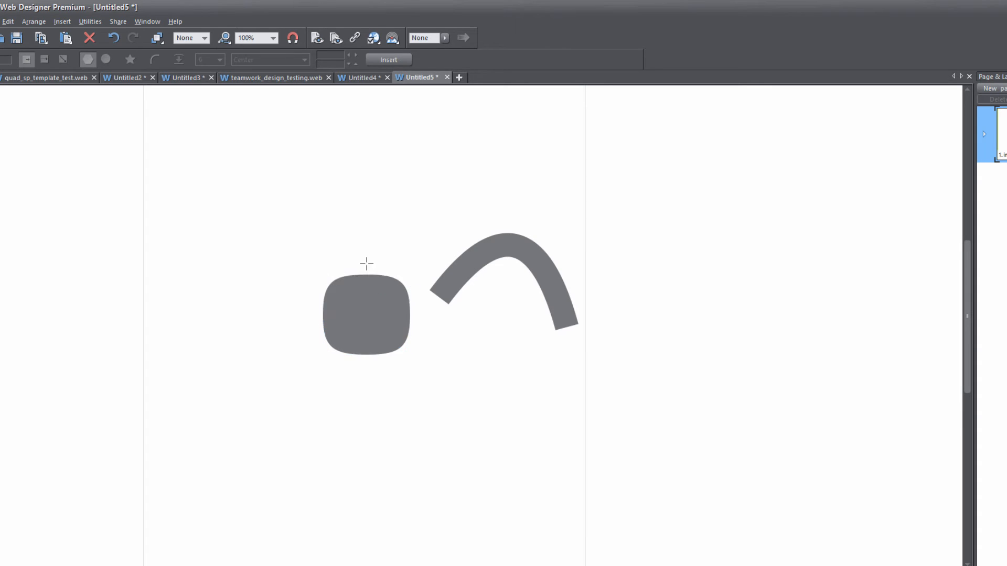
pyautogui.click(366, 314)
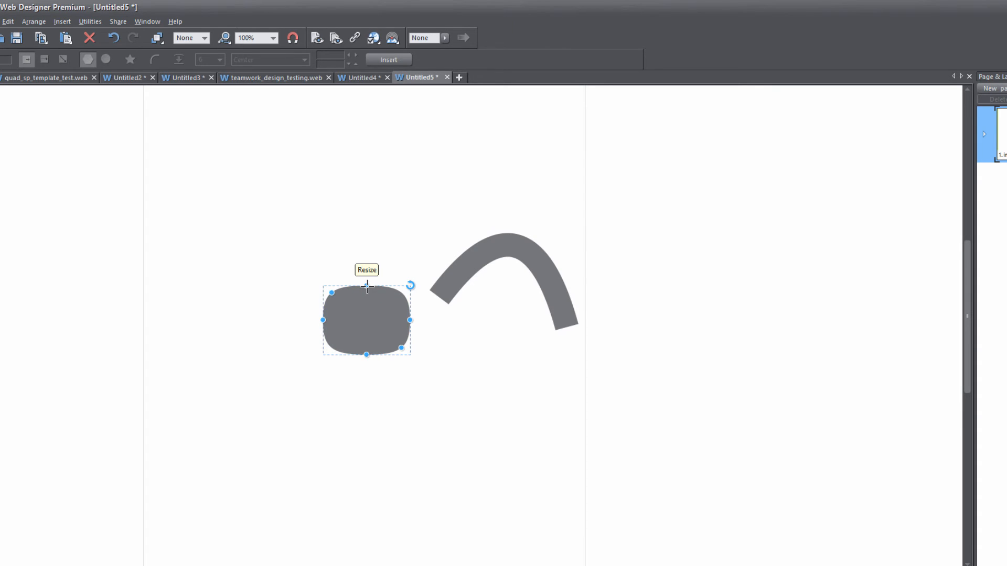
pyautogui.moveTo(406, 320)
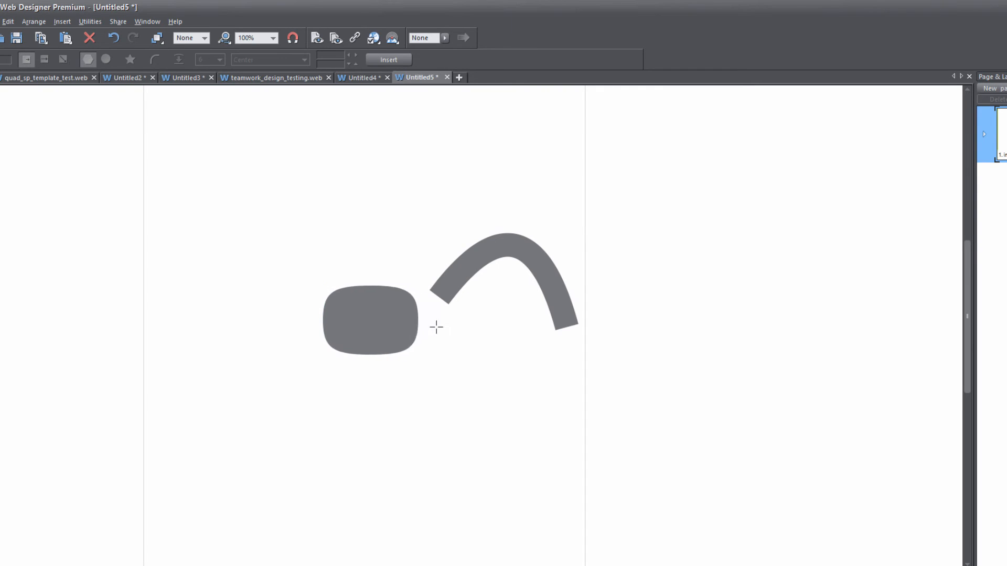
pyautogui.click(369, 318)
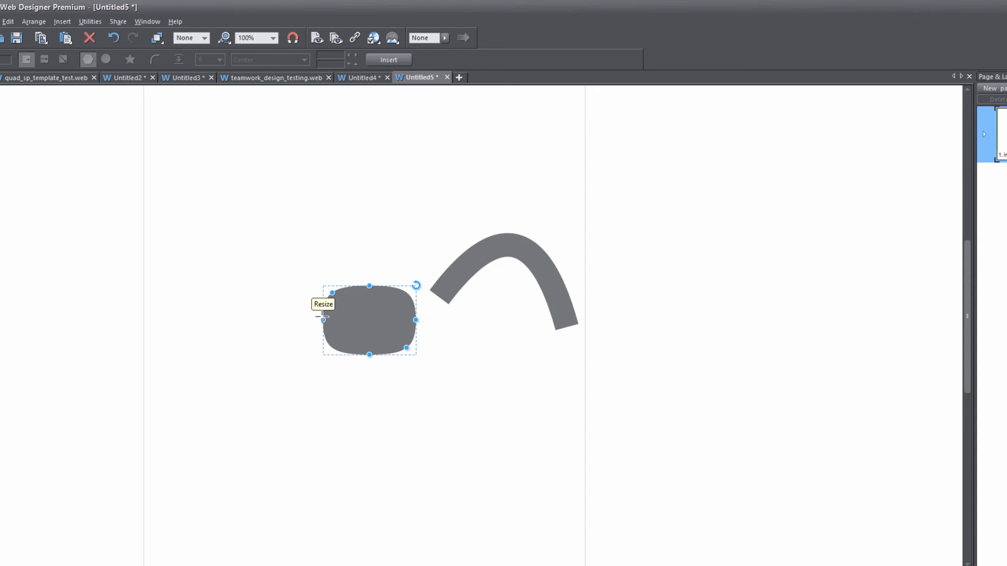
pyautogui.moveTo(331, 294)
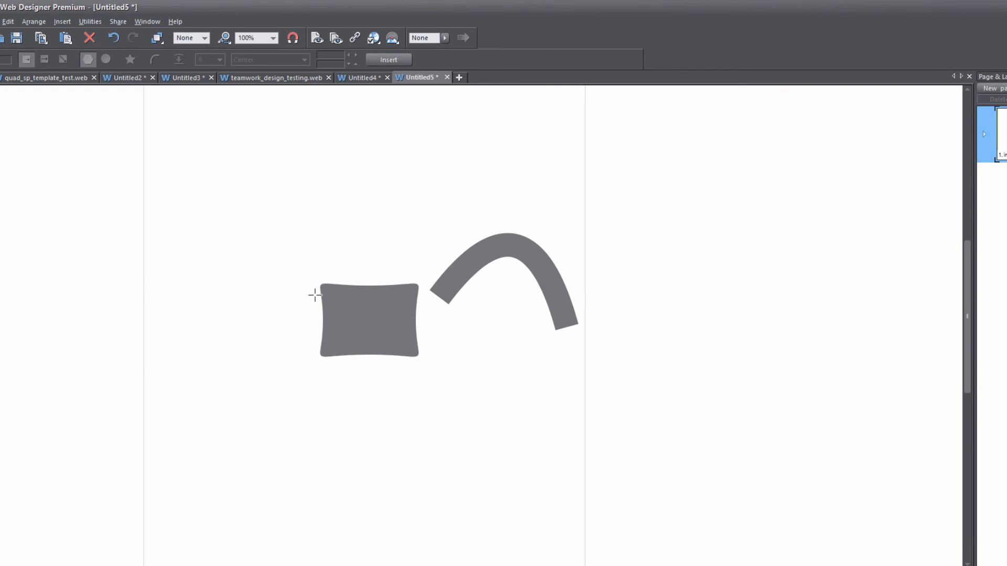
# Step: Pull the square's edges inward via its side and corner smart handles for concave sides
pyautogui.click(370, 319)
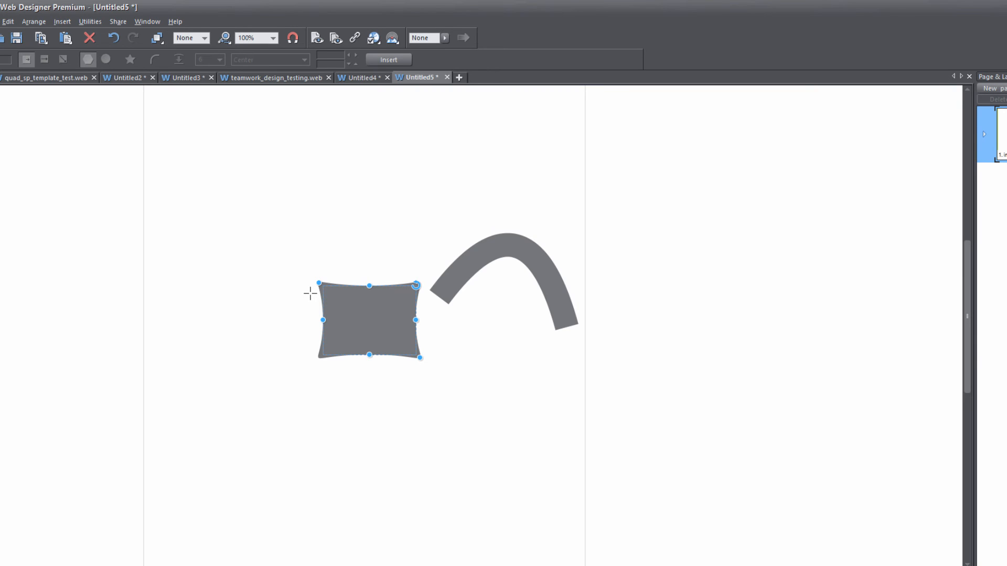
pyautogui.moveTo(417, 287)
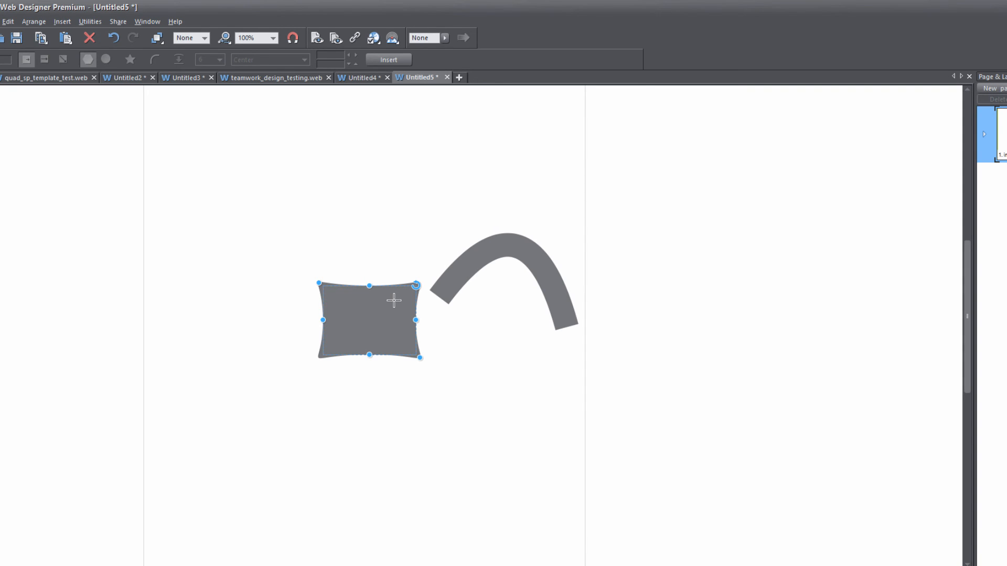
pyautogui.moveTo(419, 357)
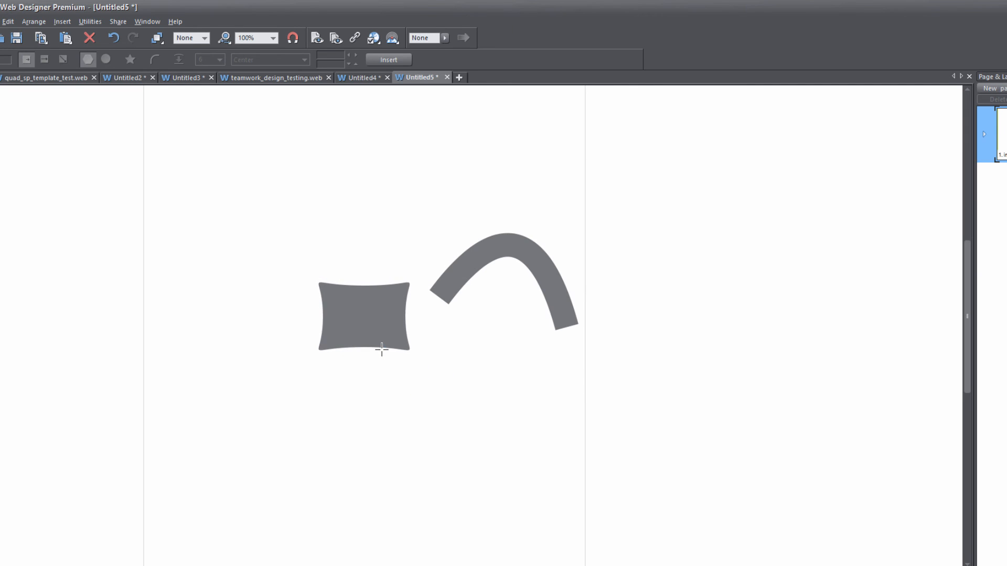
pyautogui.click(363, 316)
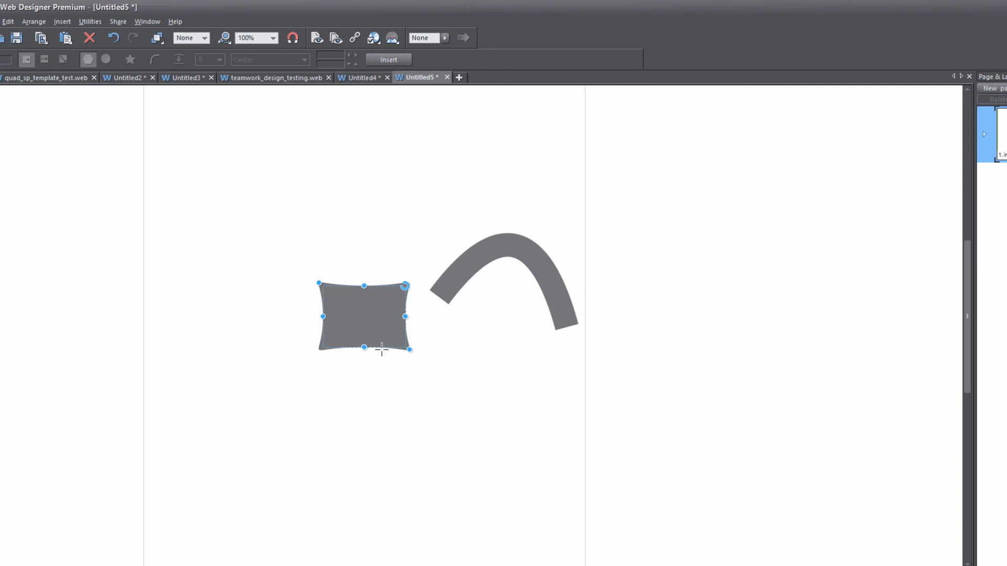